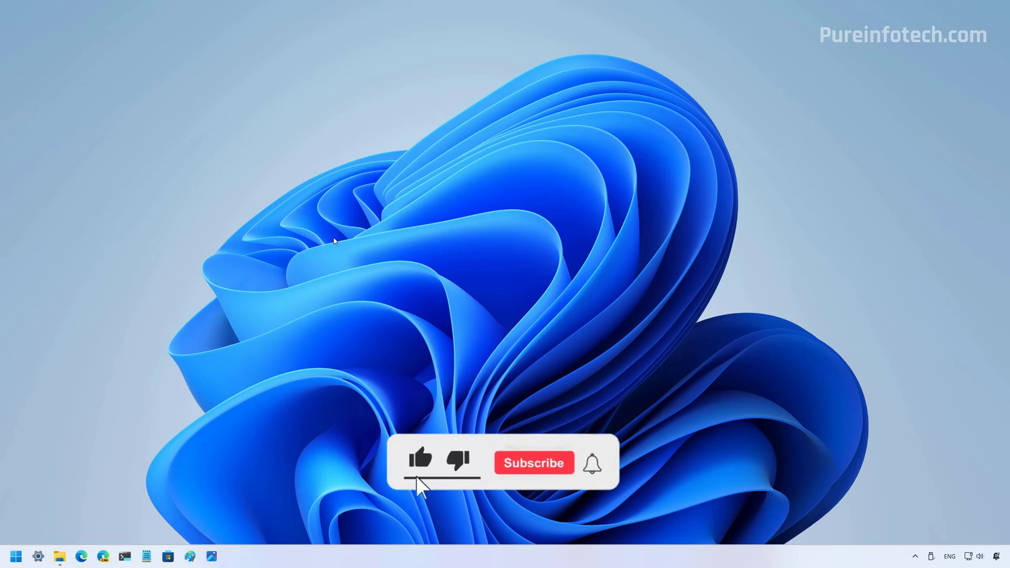
- Close the Settings home preview image on the System About page
left_click(534, 463)
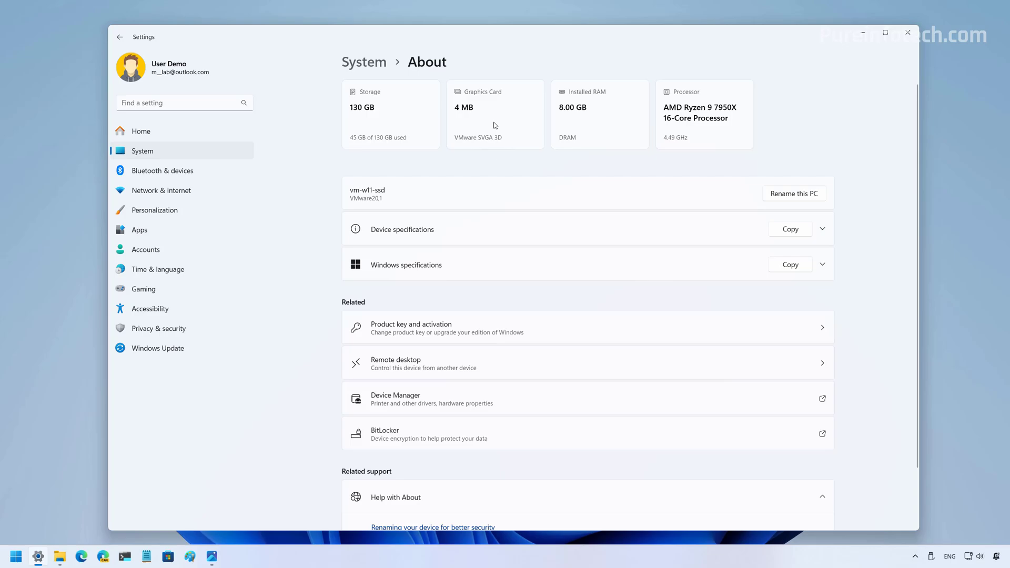
mouse_move(697, 129)
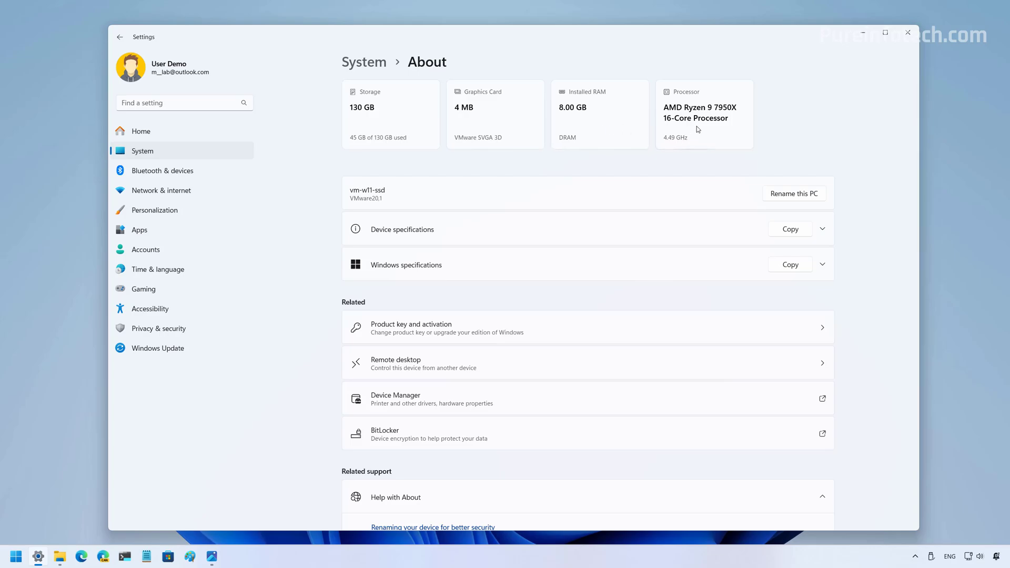
mouse_move(521, 112)
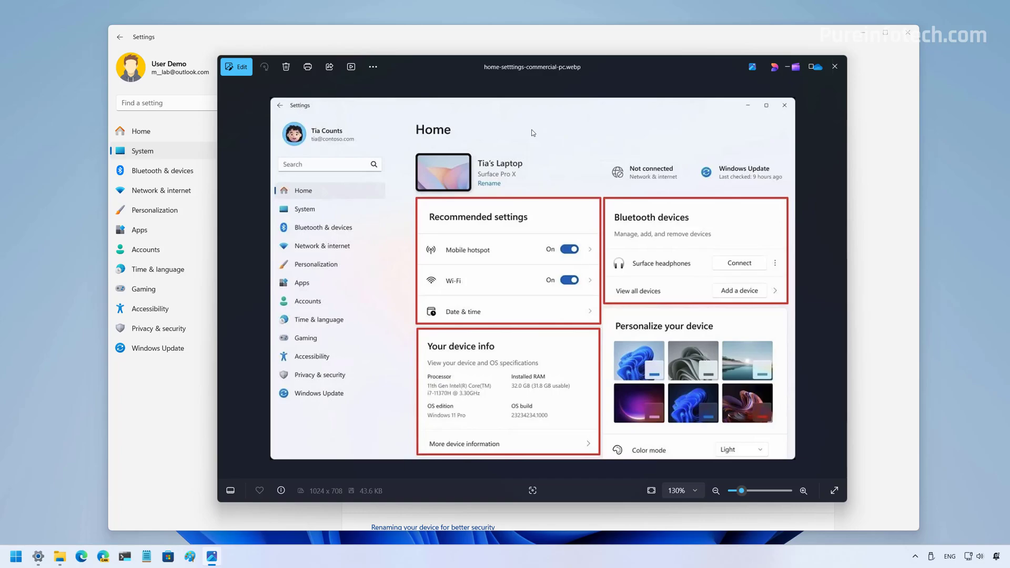
mouse_move(484, 382)
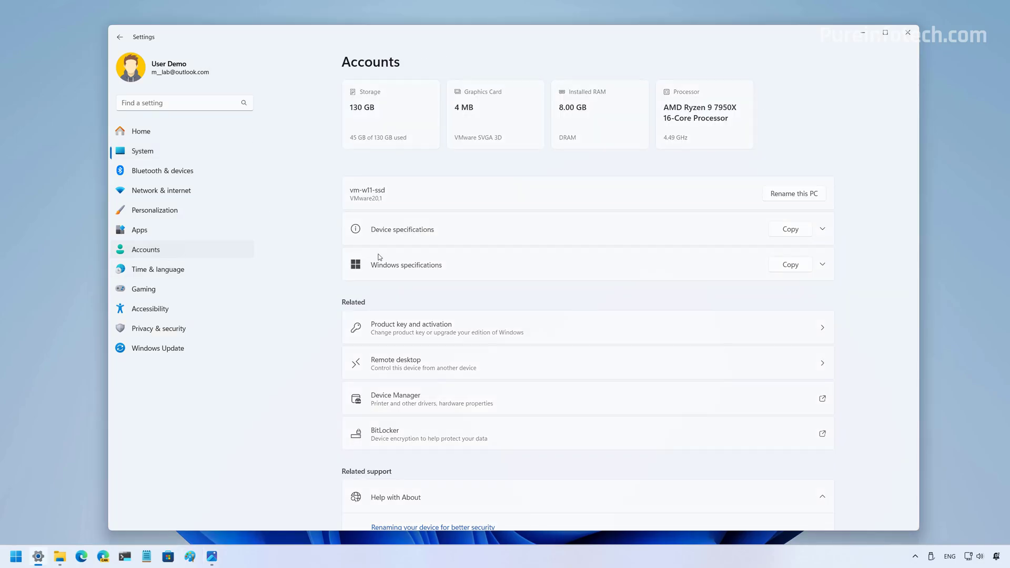
- Go to Personalization > Text input and scroll to the Touch keyboard section
left_click(145, 249)
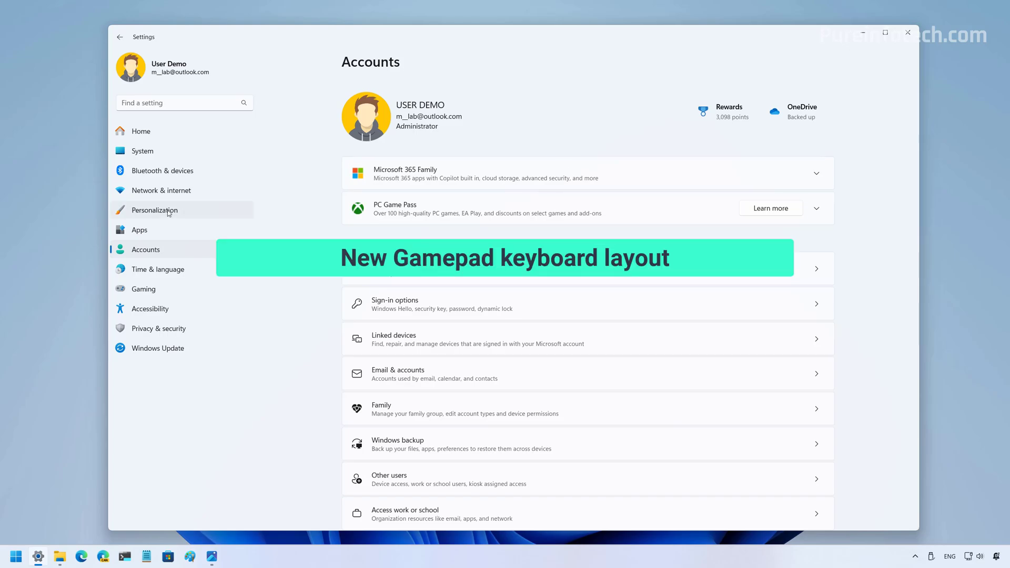
left_click(155, 210)
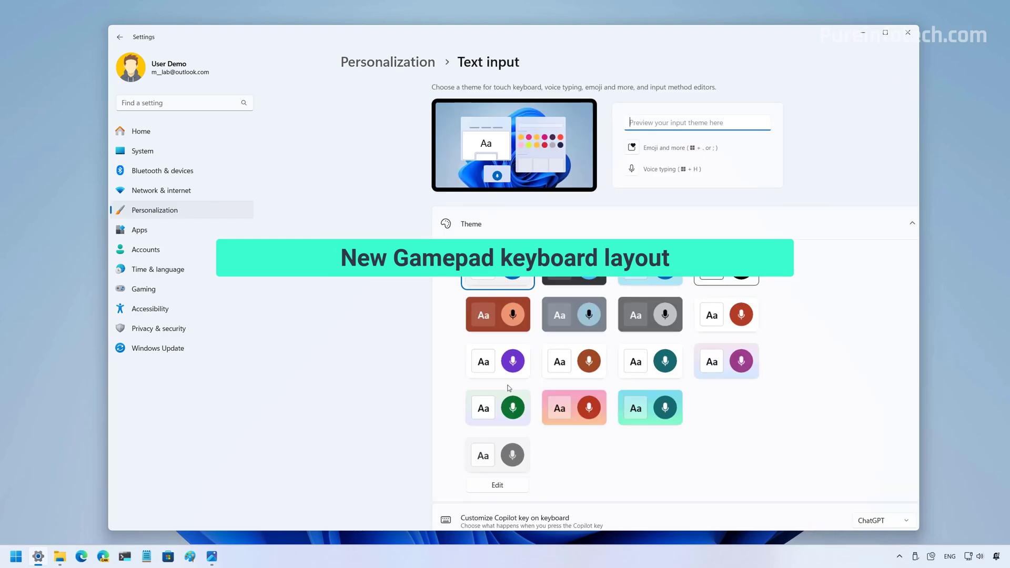
scroll("down", 3)
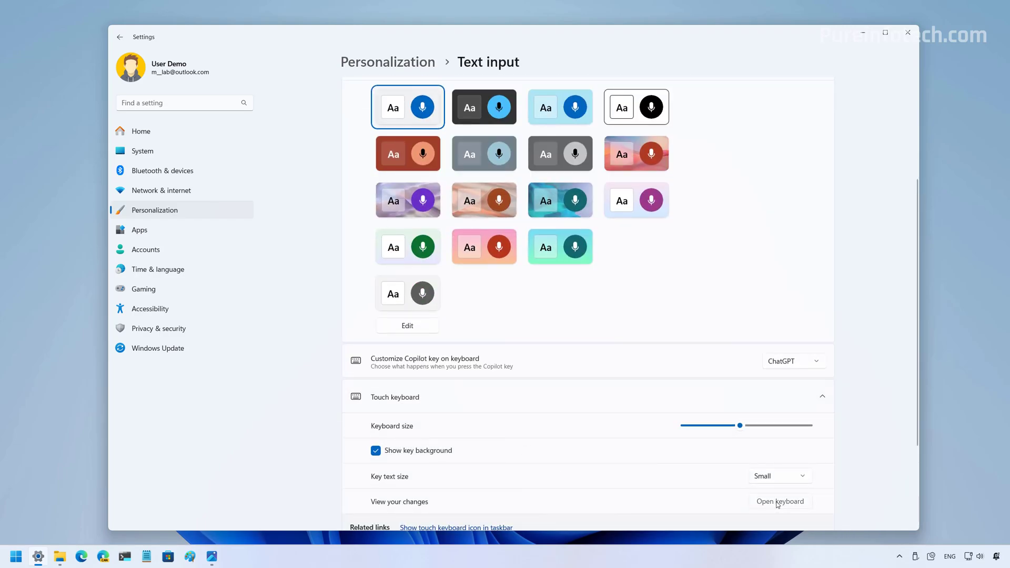
- Bring up the touch keyboard and switch its layout to Gamepad
left_click(780, 501)
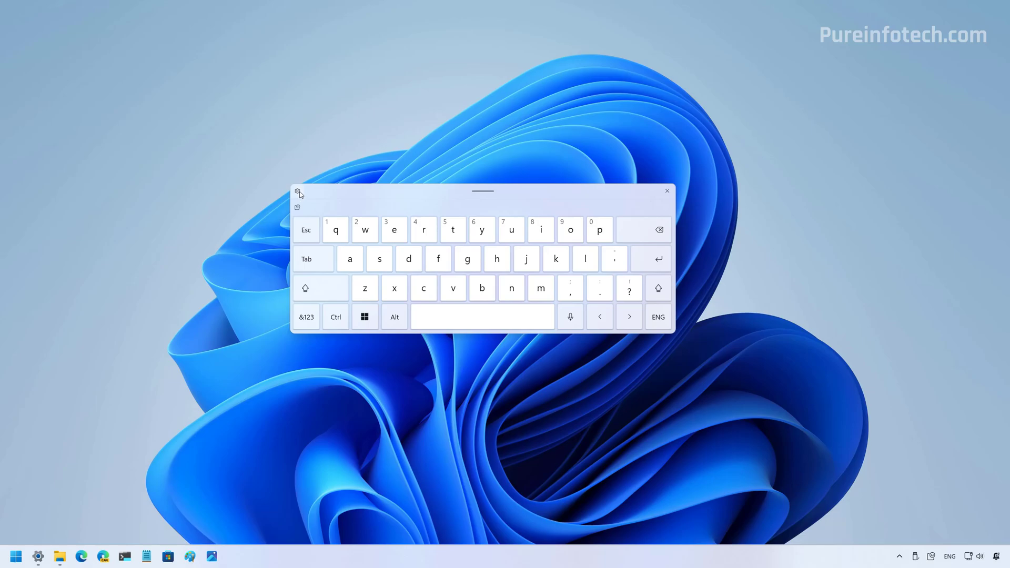
left_click(297, 191)
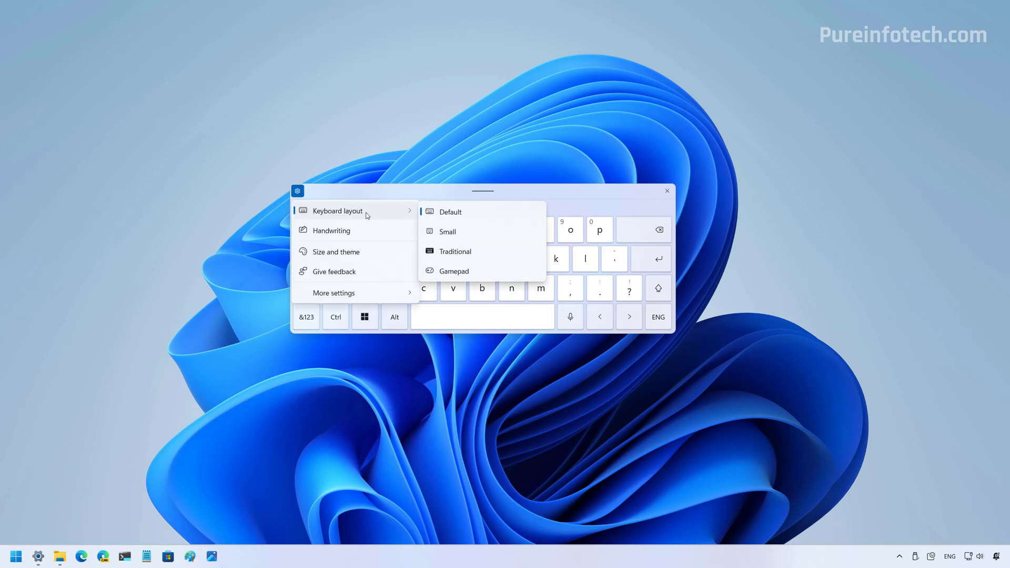
mouse_move(472, 275)
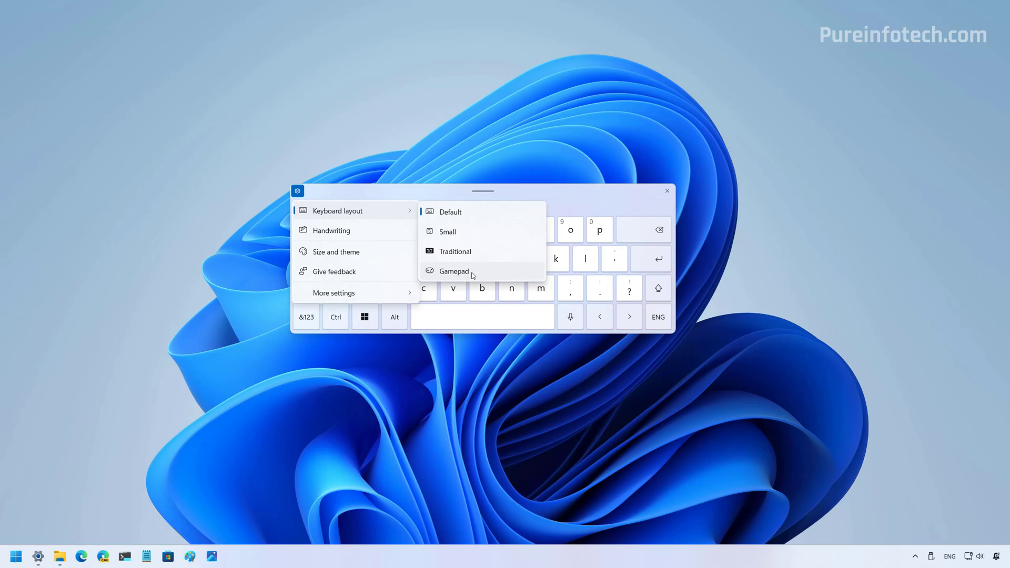
left_click(450, 211)
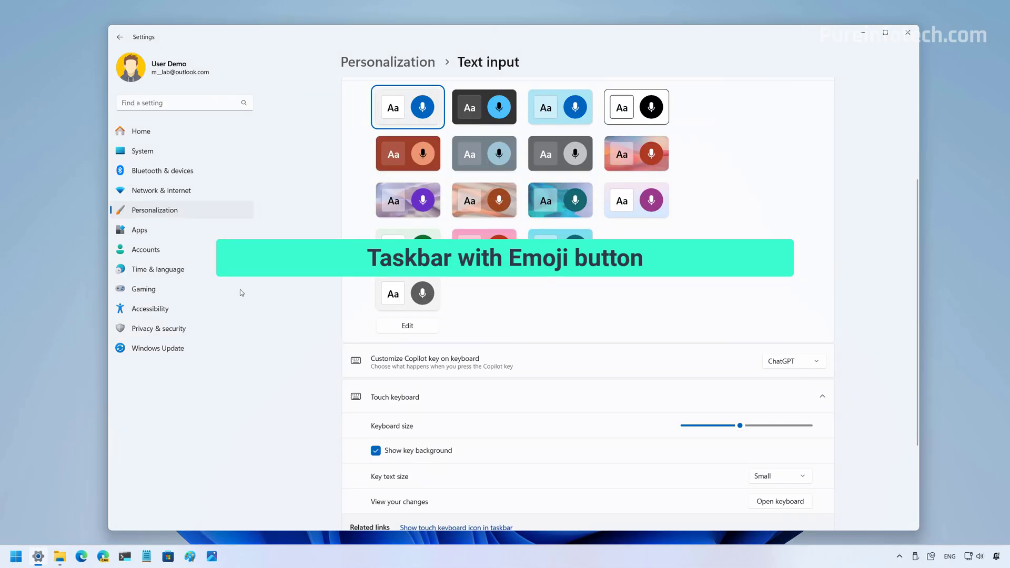
mouse_move(164, 211)
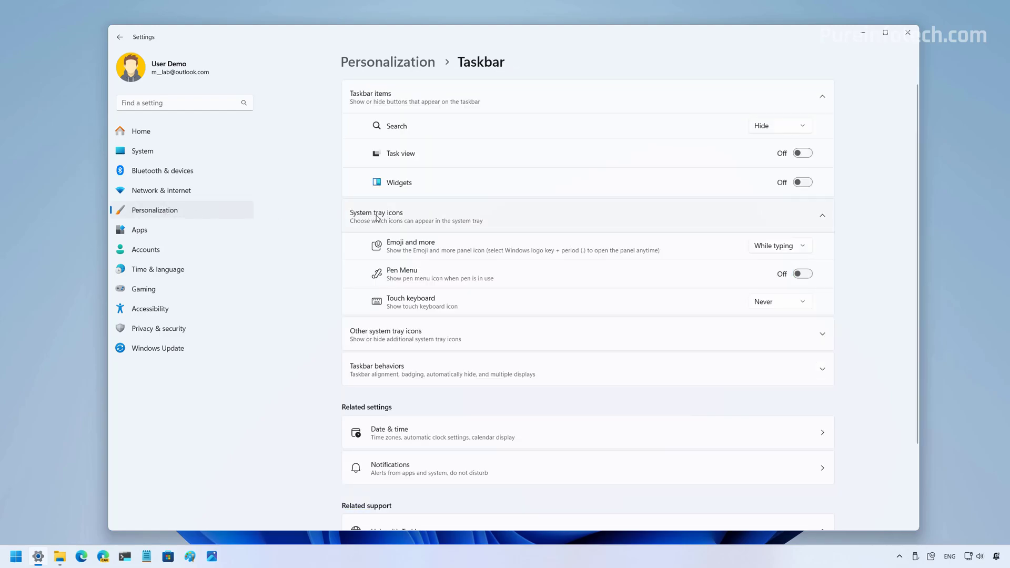
mouse_move(380, 253)
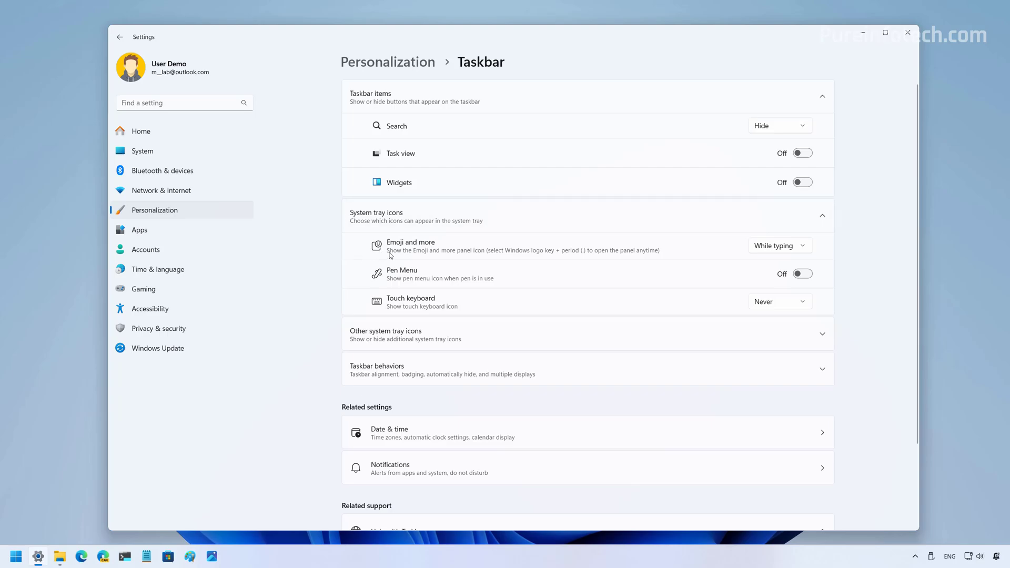
mouse_move(434, 248)
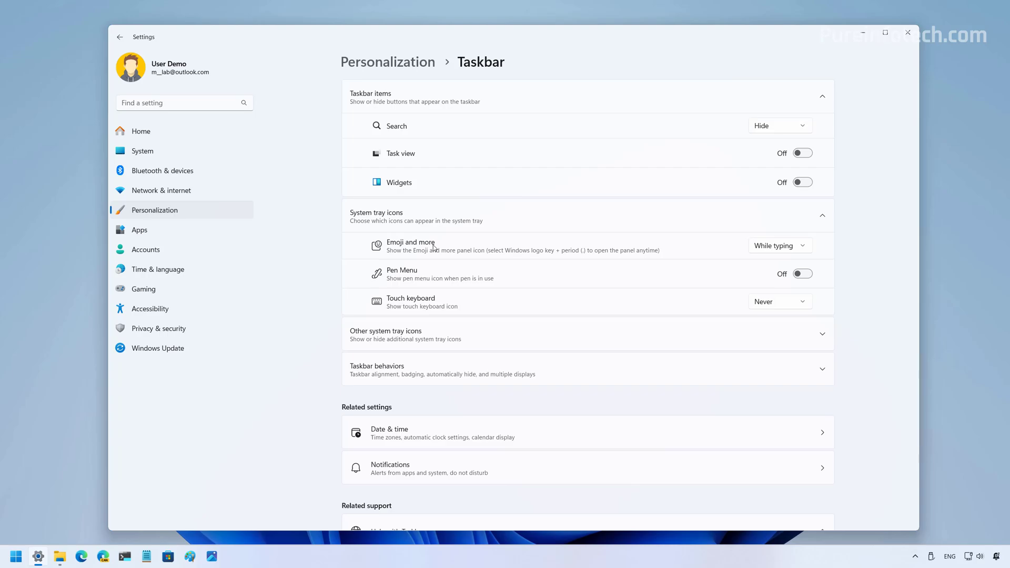
mouse_move(570, 275)
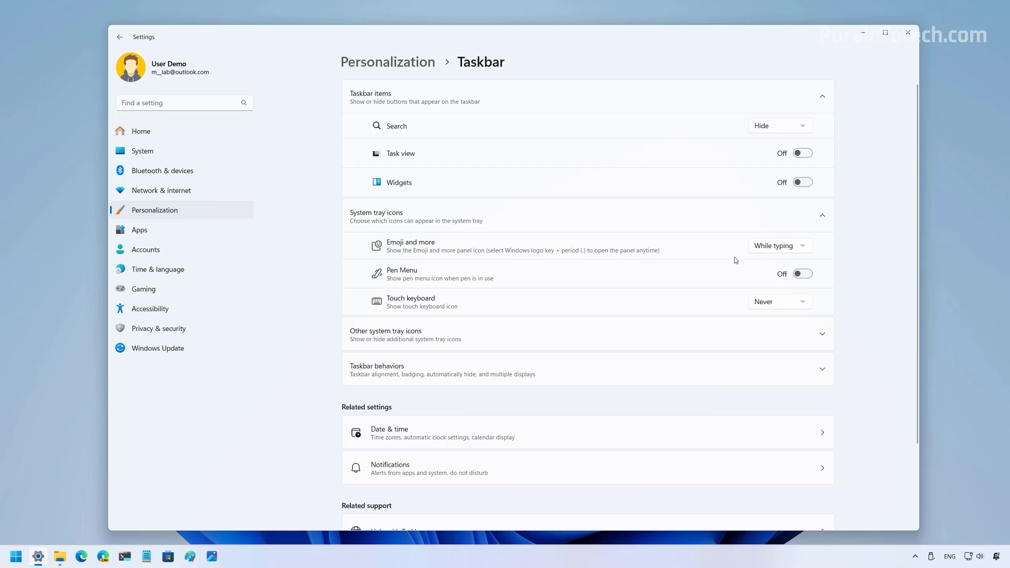
- Set the Emoji and more system tray icon to Always and preview its panel
left_click(779, 245)
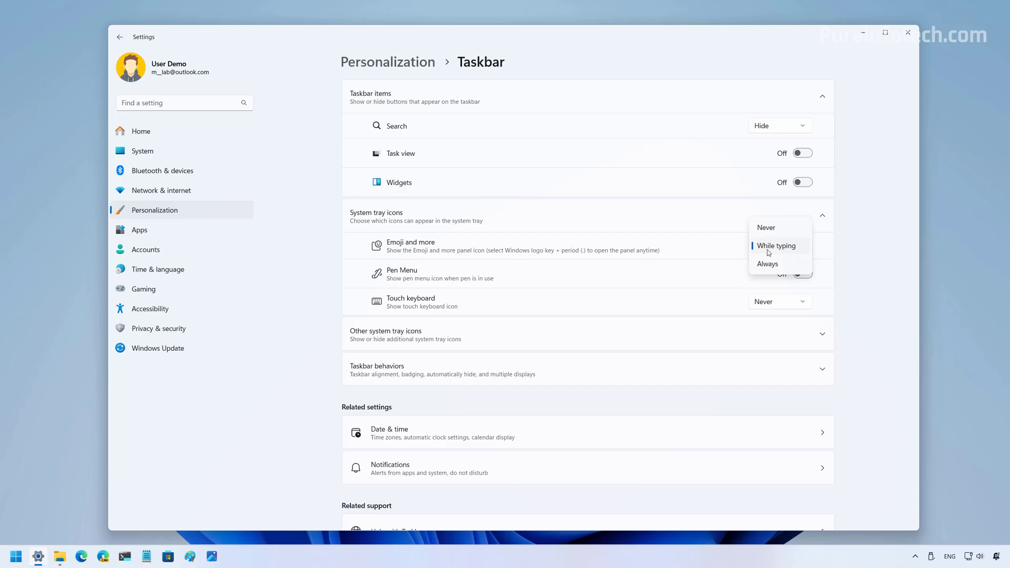
left_click(767, 264)
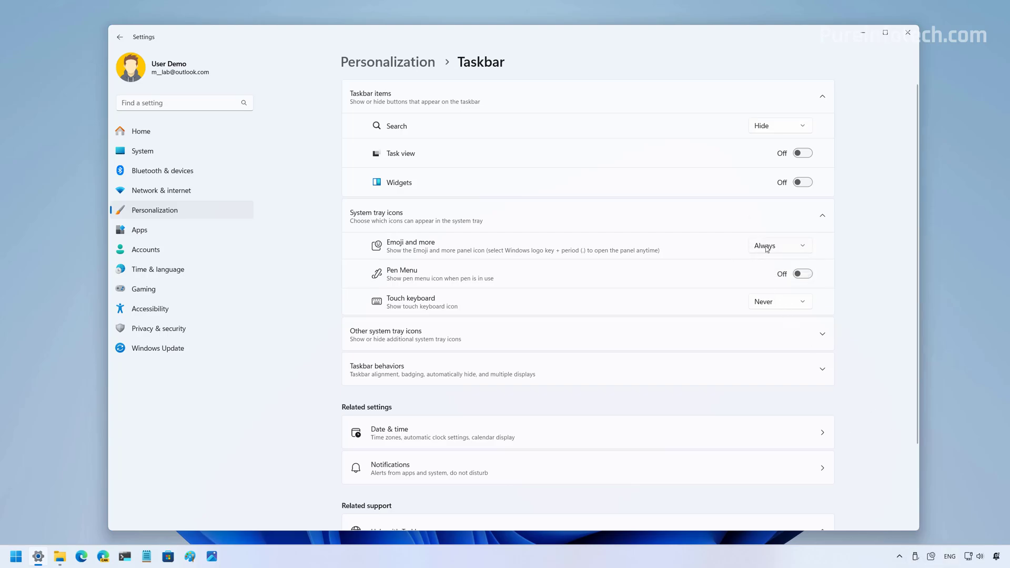
mouse_move(932, 561)
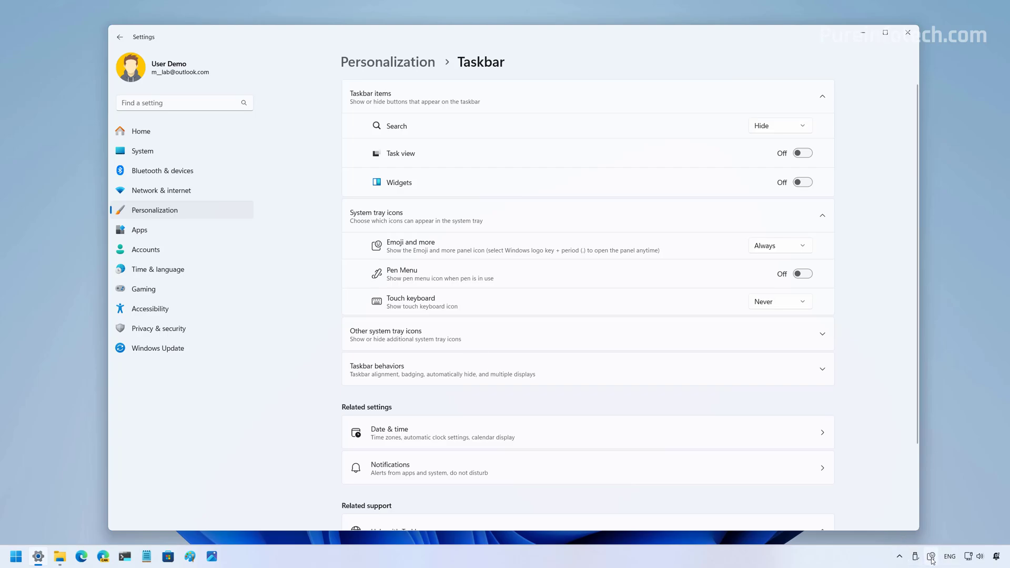
left_click(932, 556)
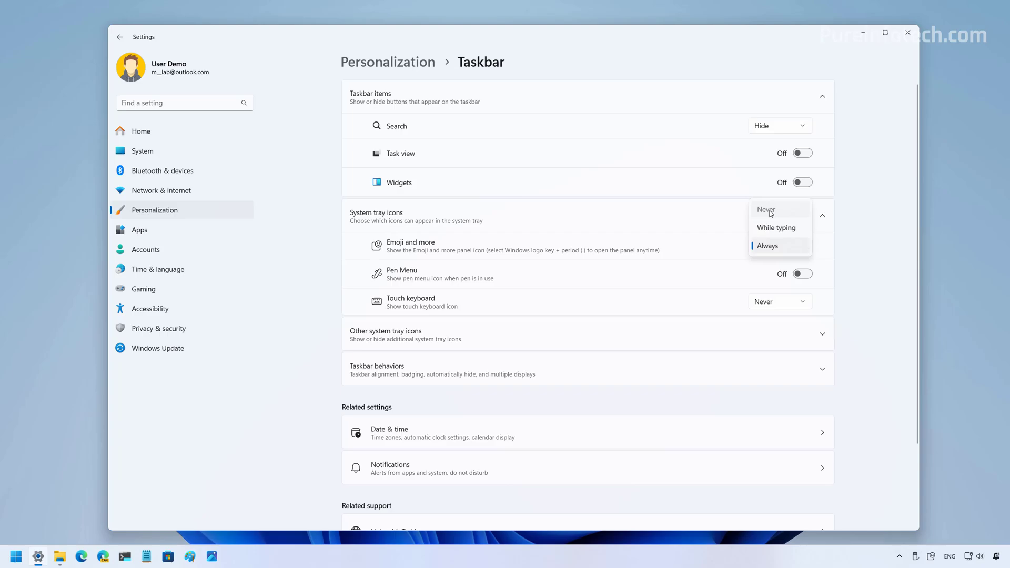
left_click(767, 246)
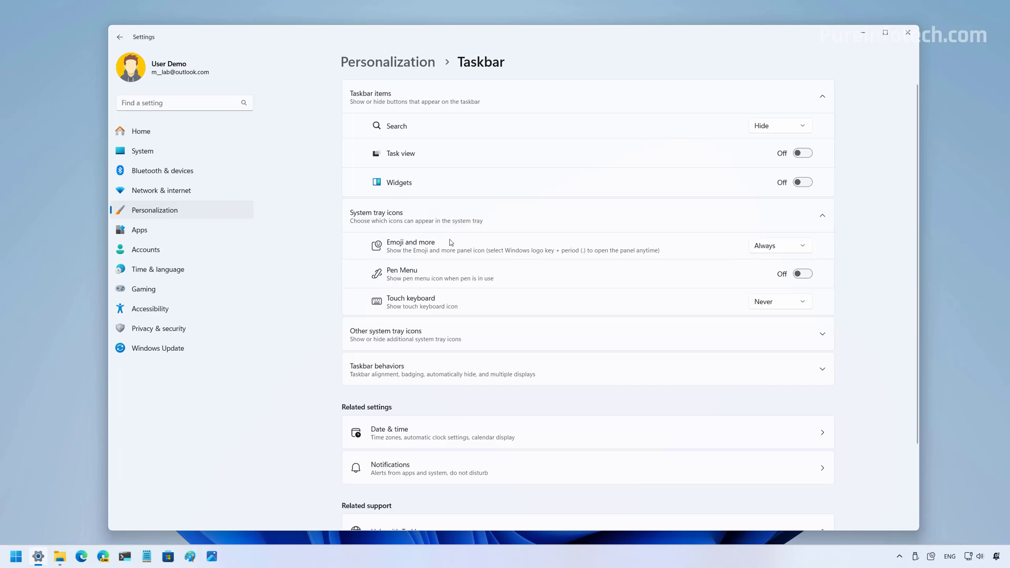
mouse_move(434, 252)
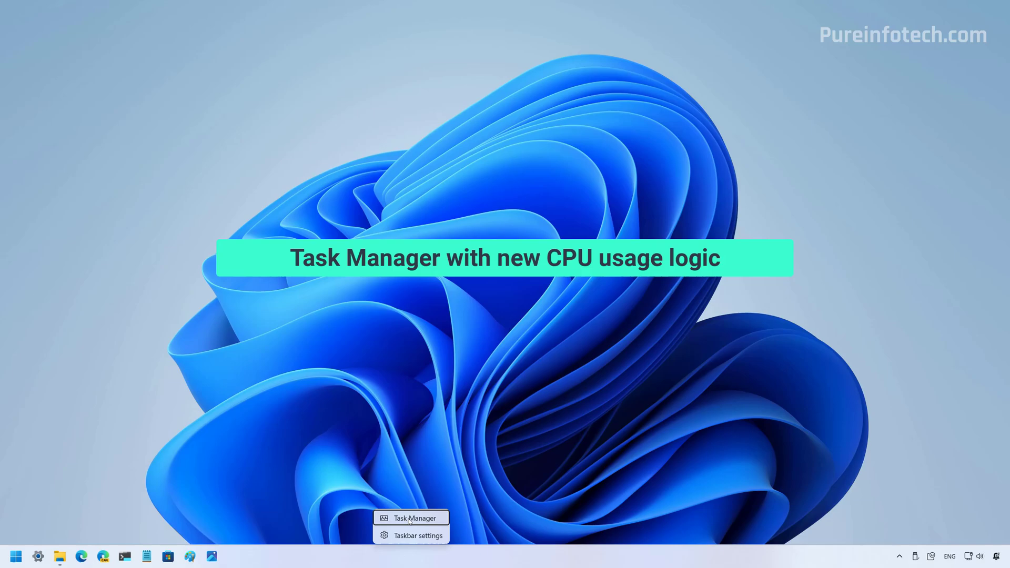
- Launch Task Manager from the taskbar context menu
left_click(411, 518)
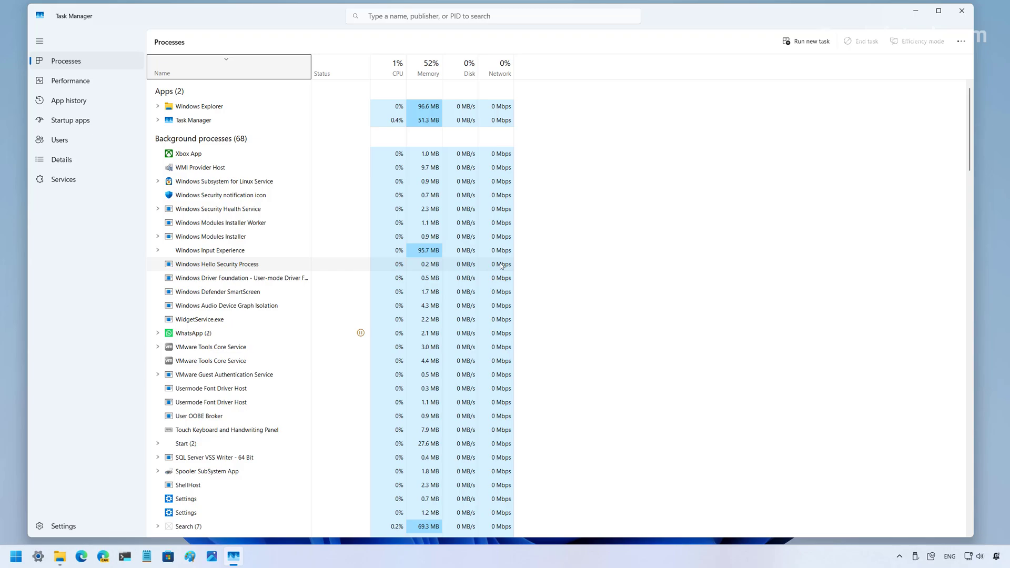
mouse_move(61, 160)
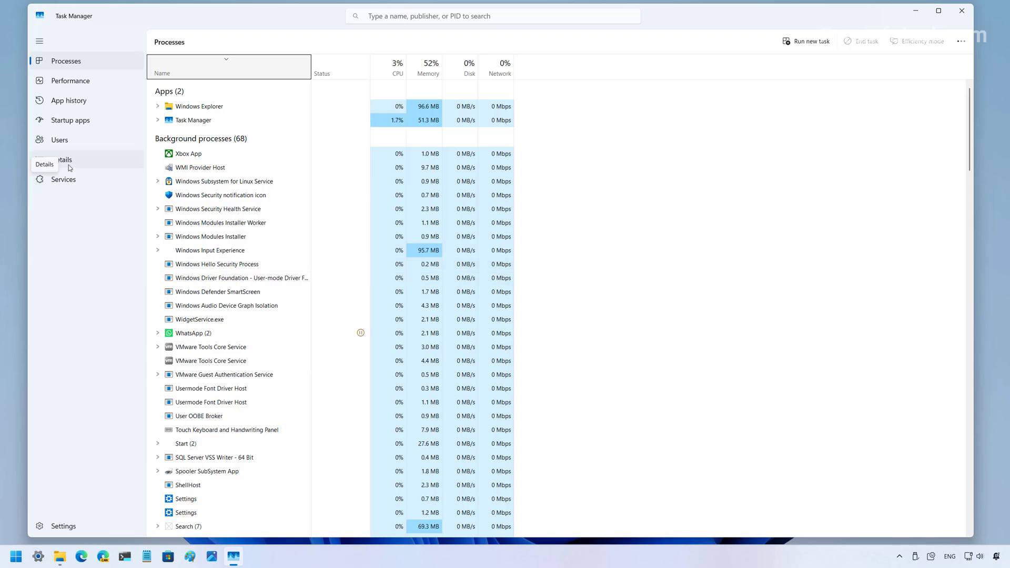
- Add the CPU utility column on the Details page, then return to Processes
left_click(61, 159)
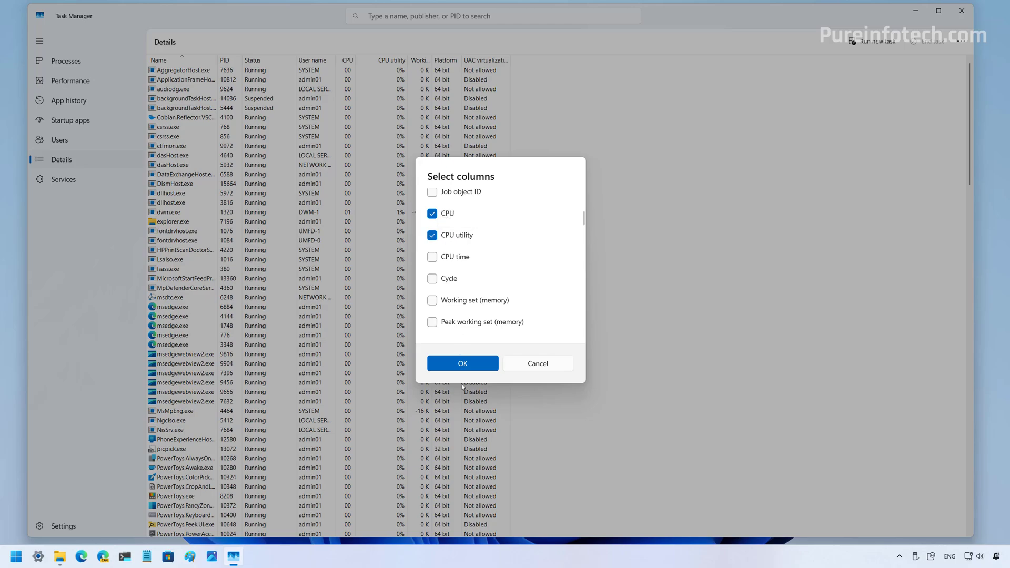
left_click(462, 364)
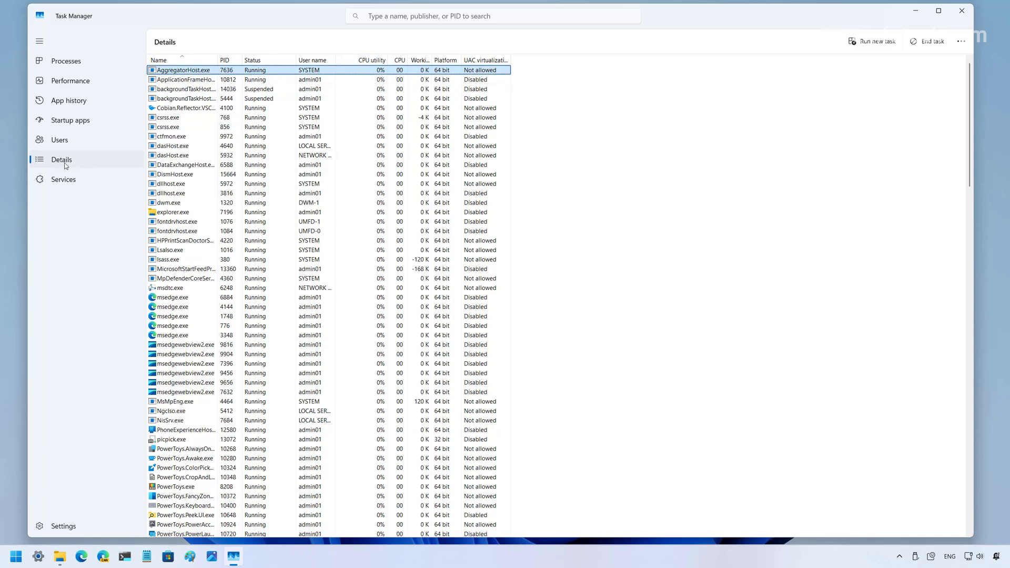
left_click(65, 61)
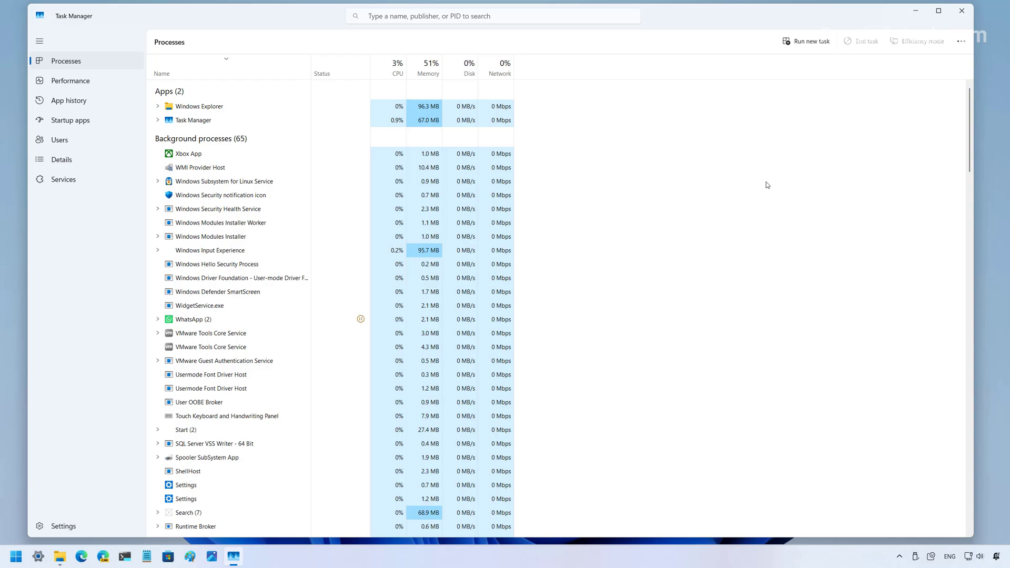
mouse_move(730, 184)
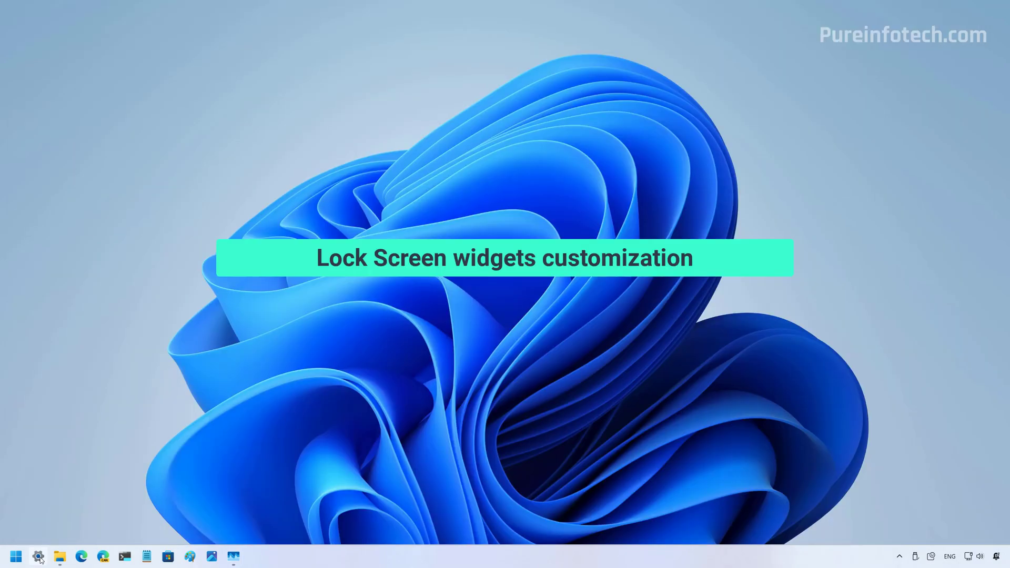
left_click(38, 556)
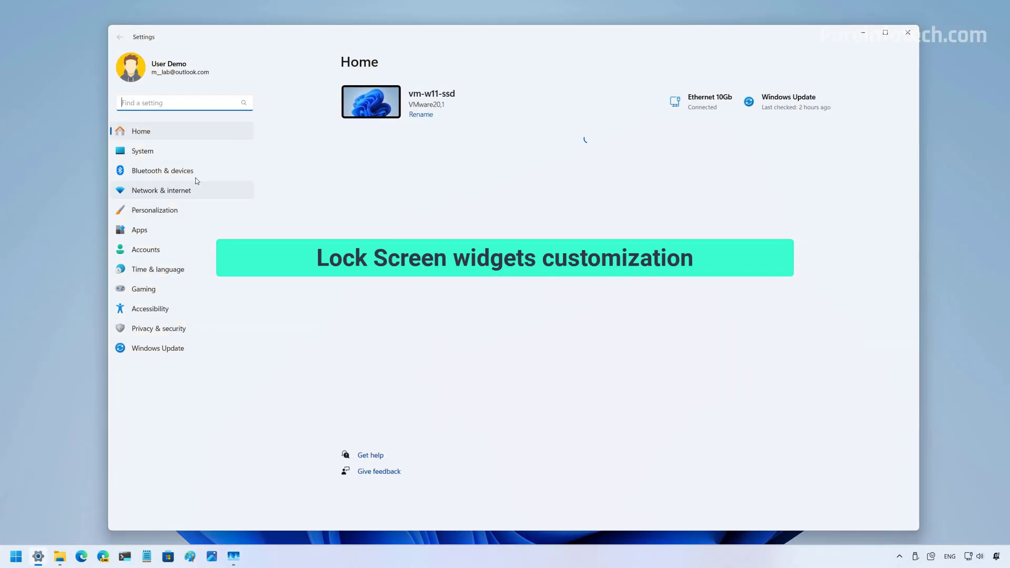
left_click(154, 209)
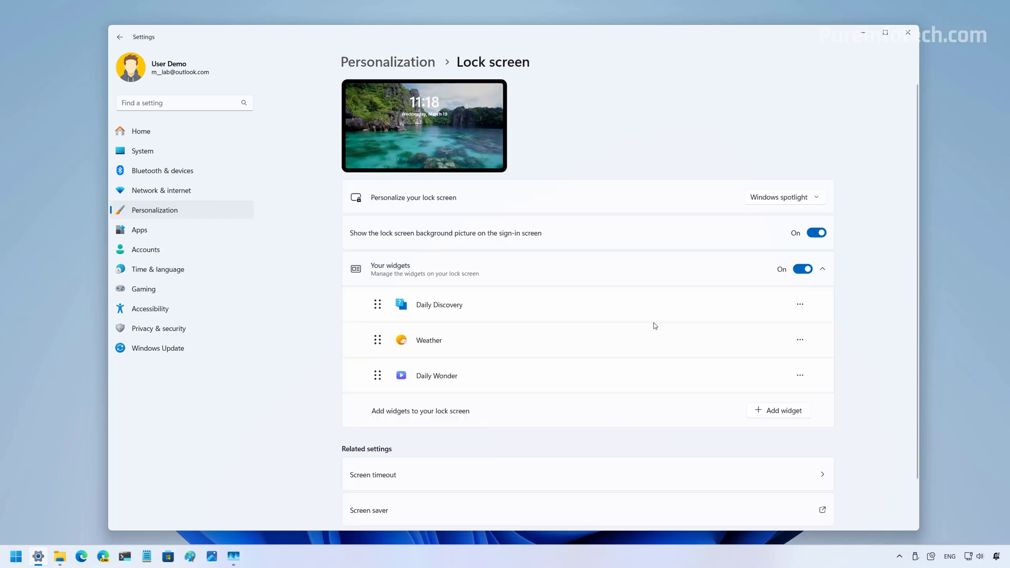
mouse_move(643, 323)
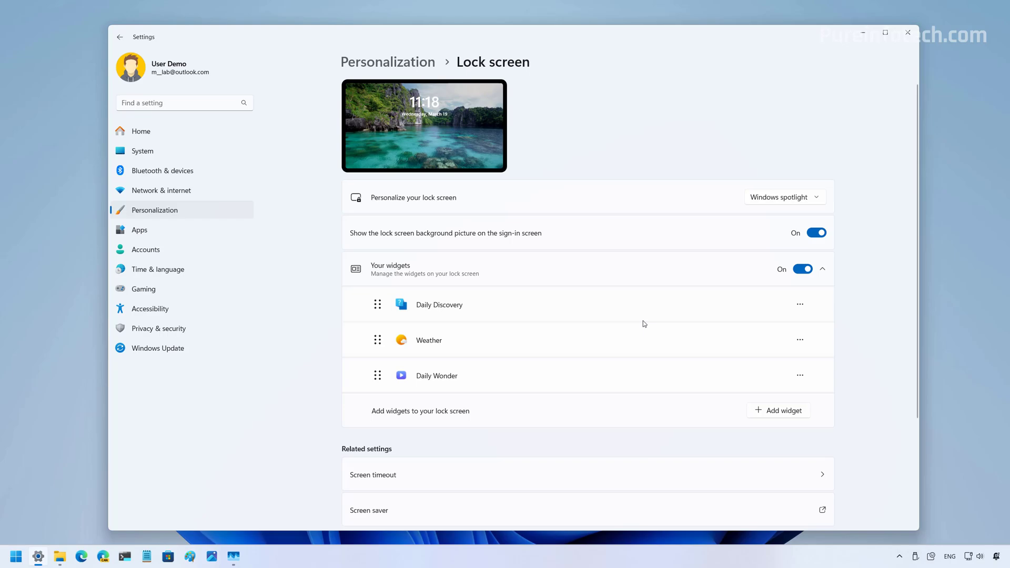
mouse_move(388, 276)
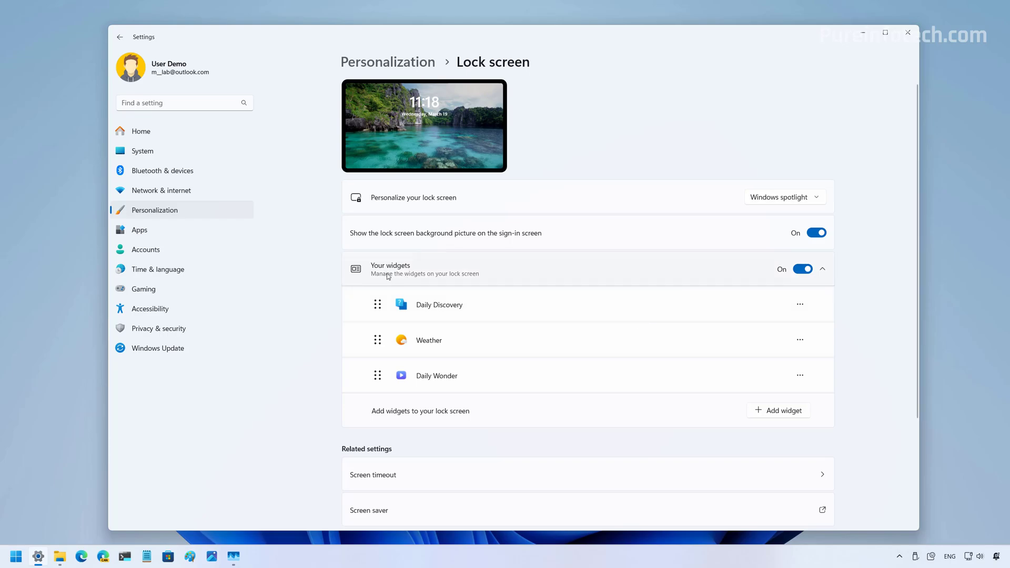
mouse_move(428, 275)
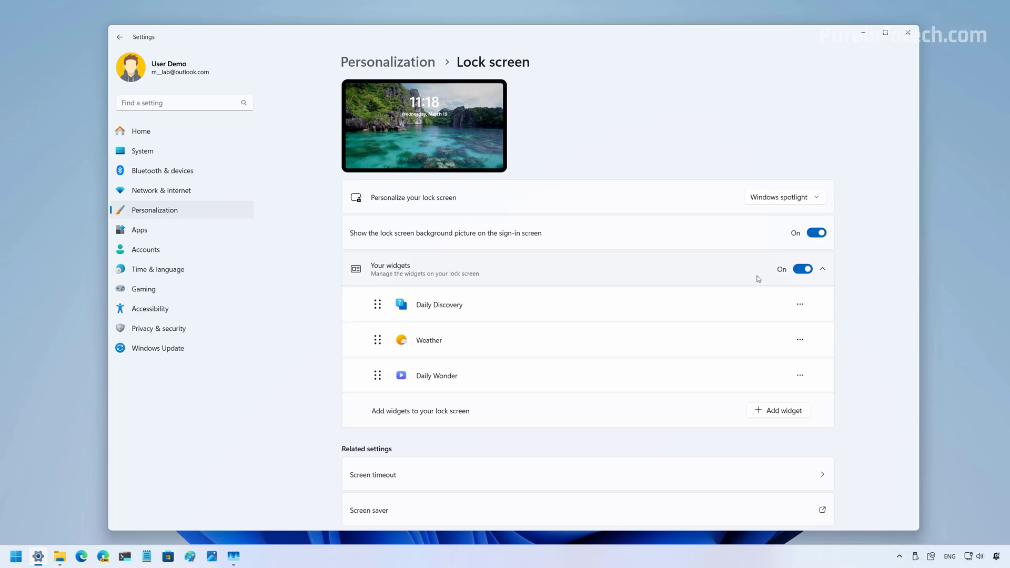
mouse_move(697, 267)
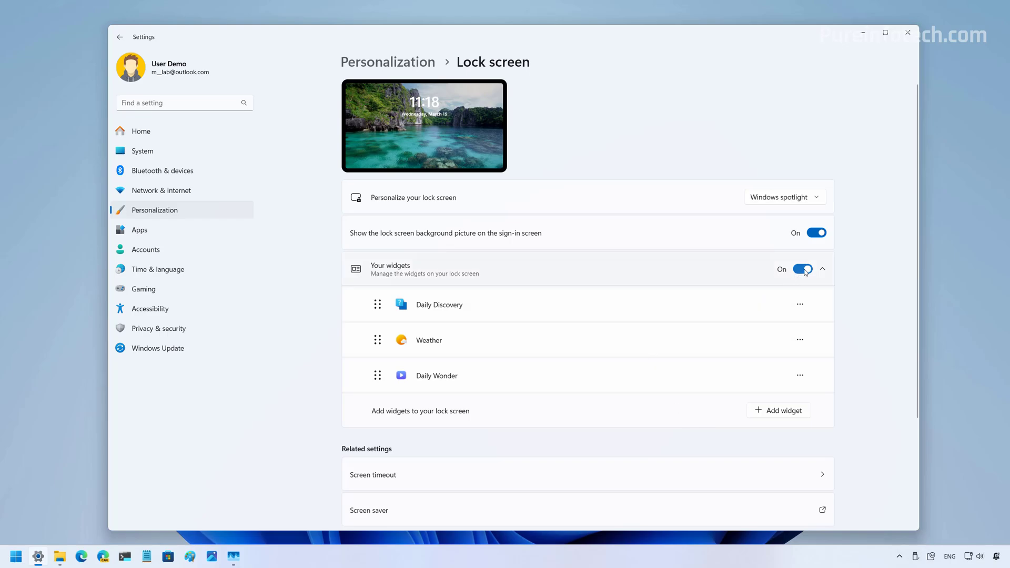
left_click(815, 269)
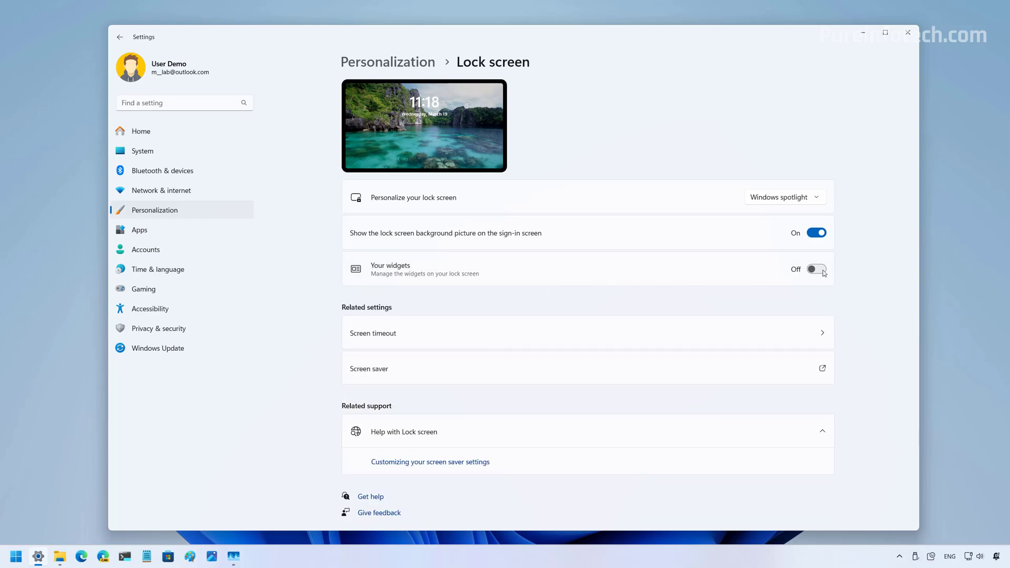
left_click(815, 269)
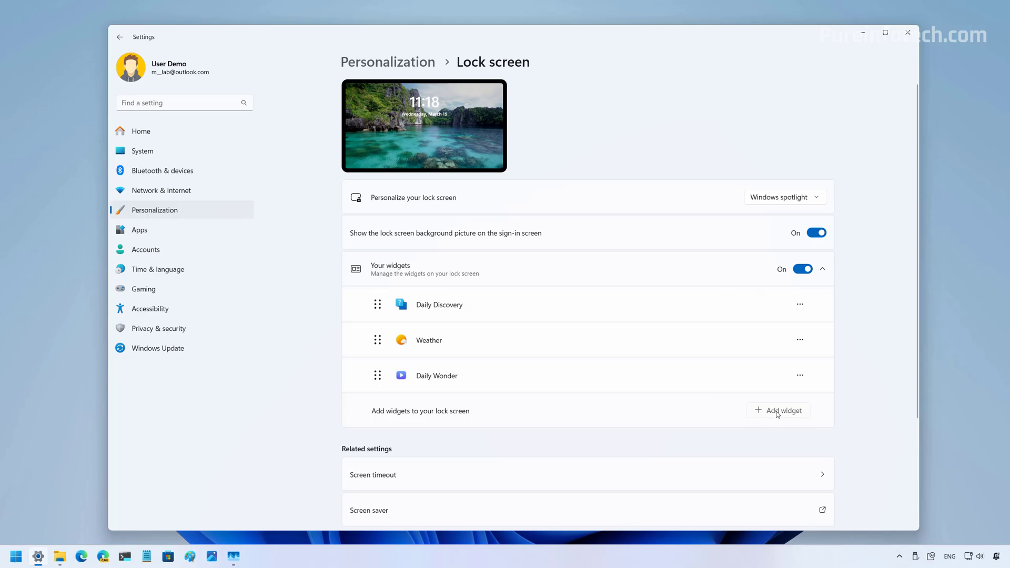
- Add a Countdown widget from the lock screen widget catalogue
left_click(778, 411)
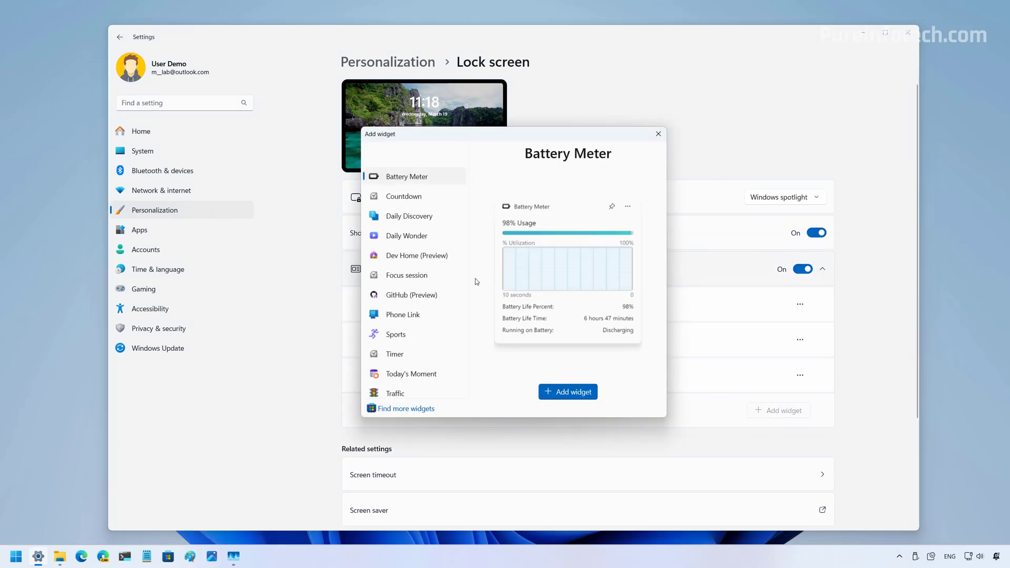
scroll("down", 3)
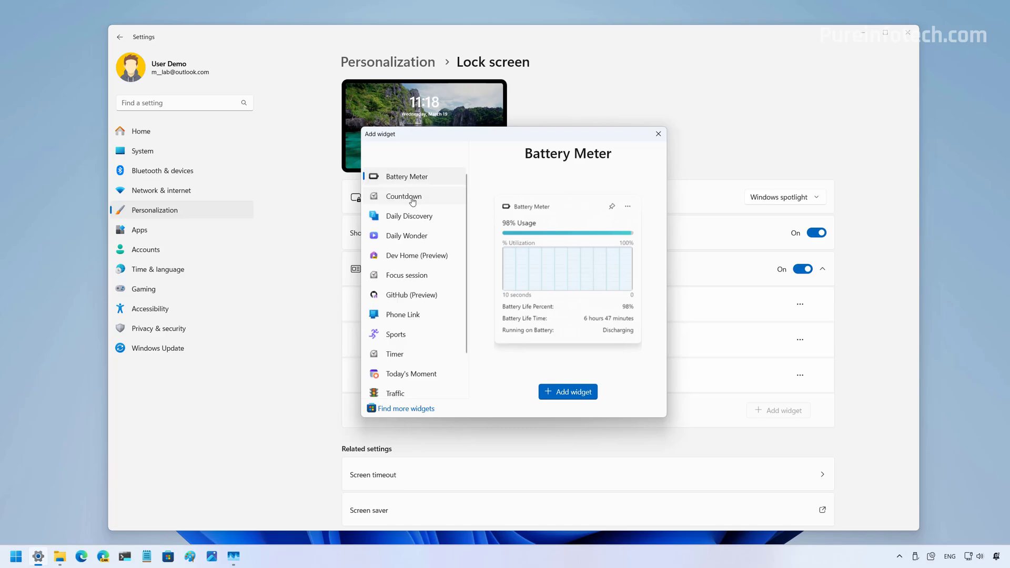
left_click(658, 133)
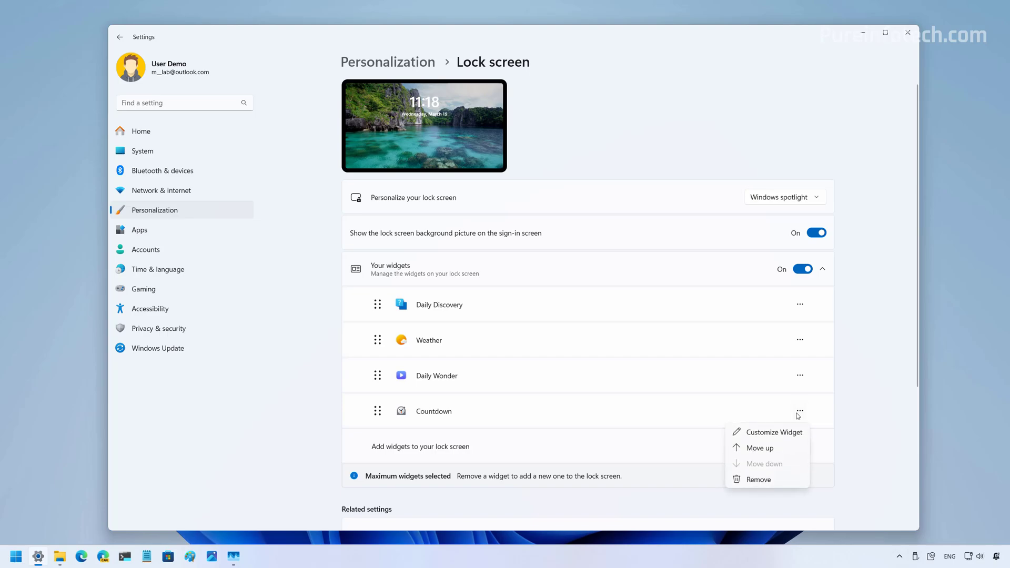
mouse_move(759, 464)
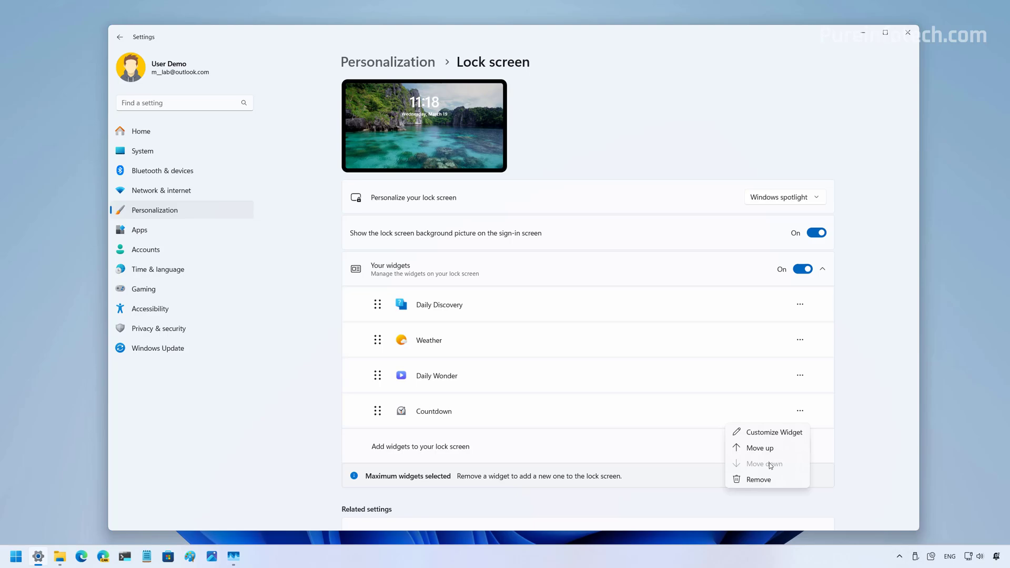
mouse_move(770, 432)
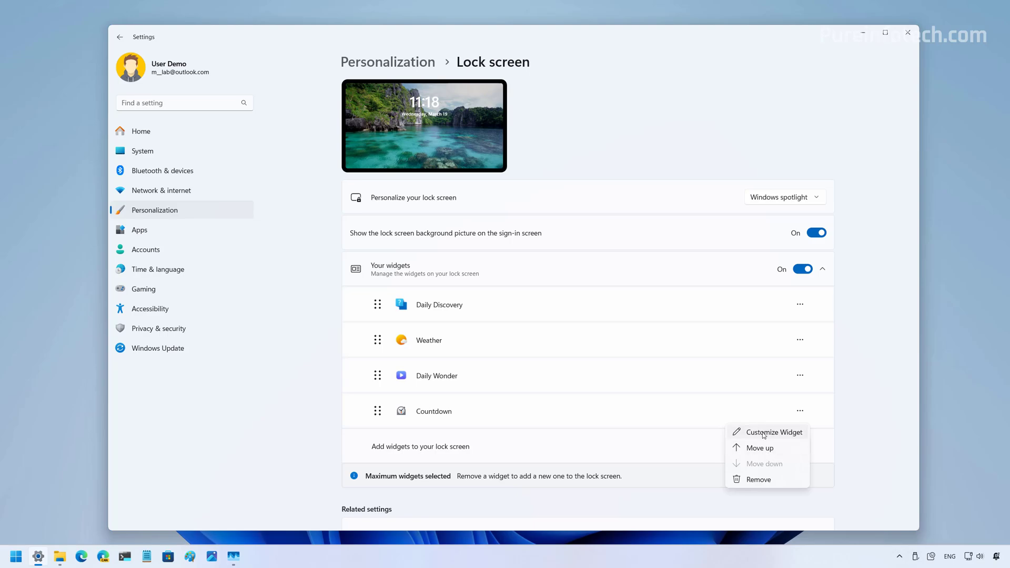
mouse_move(757, 484)
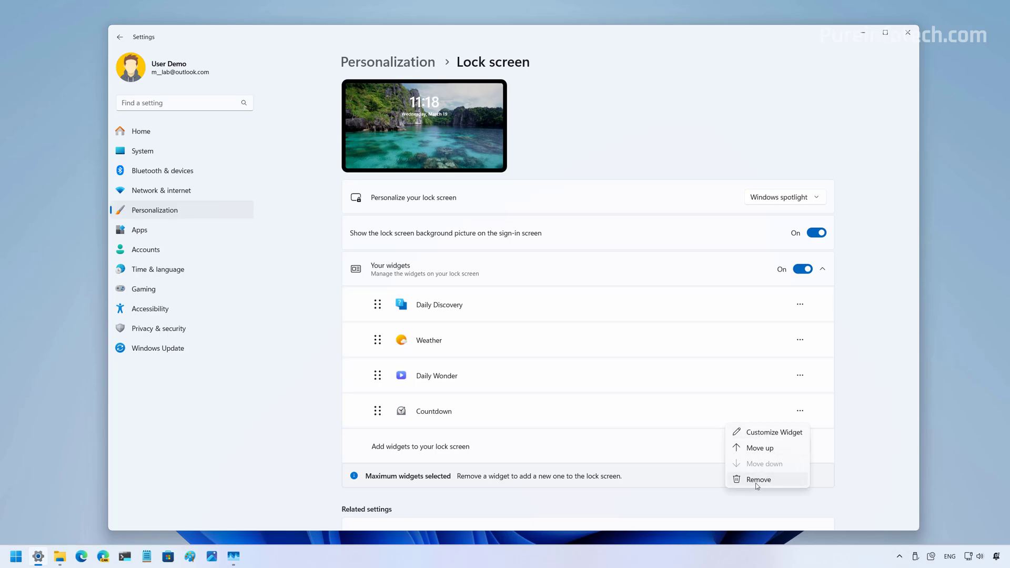
- Remove the Countdown widget and drag Daily Wonder to the top of the widgets
left_click(758, 480)
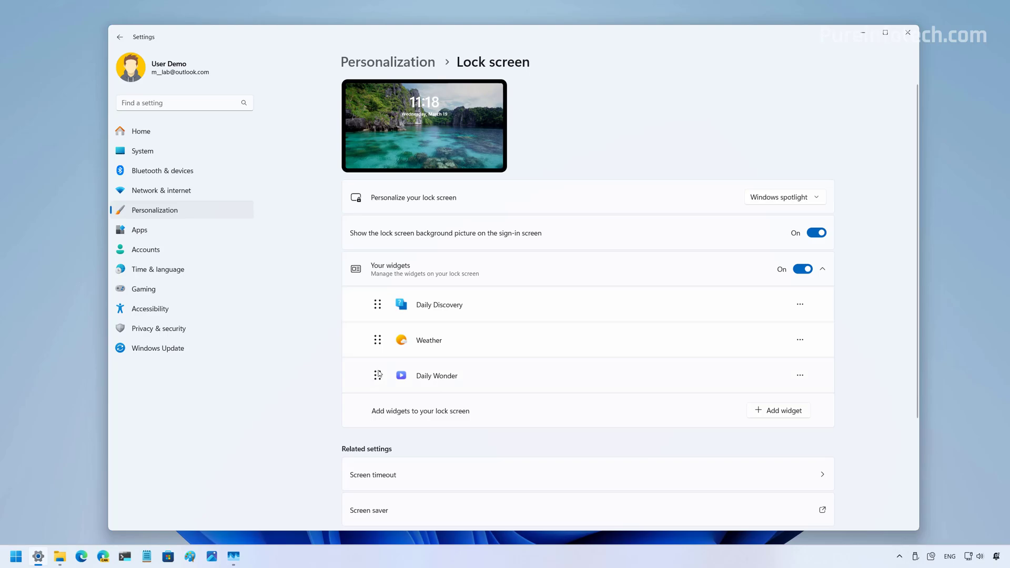
left_click_drag(379, 376, 378, 297)
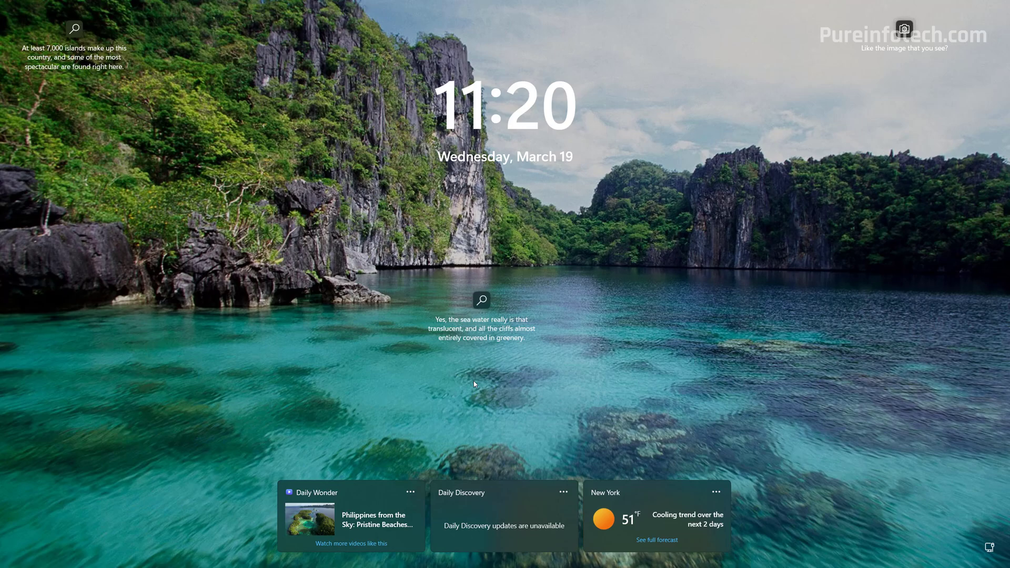
mouse_move(571, 492)
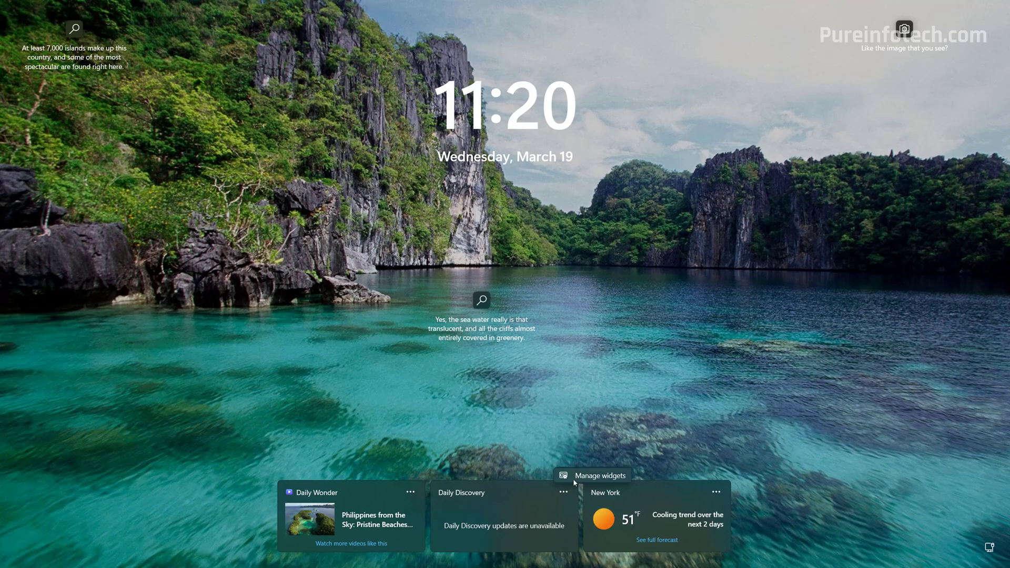
mouse_move(583, 480)
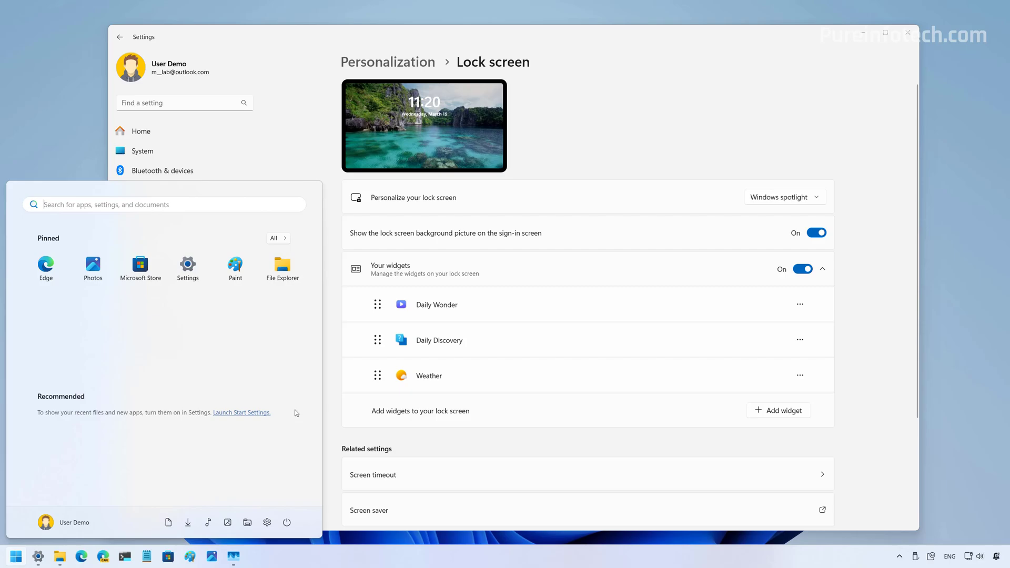
- Search 'group' to reach gpedit and navigate to the Widgets policies folder
type("group")
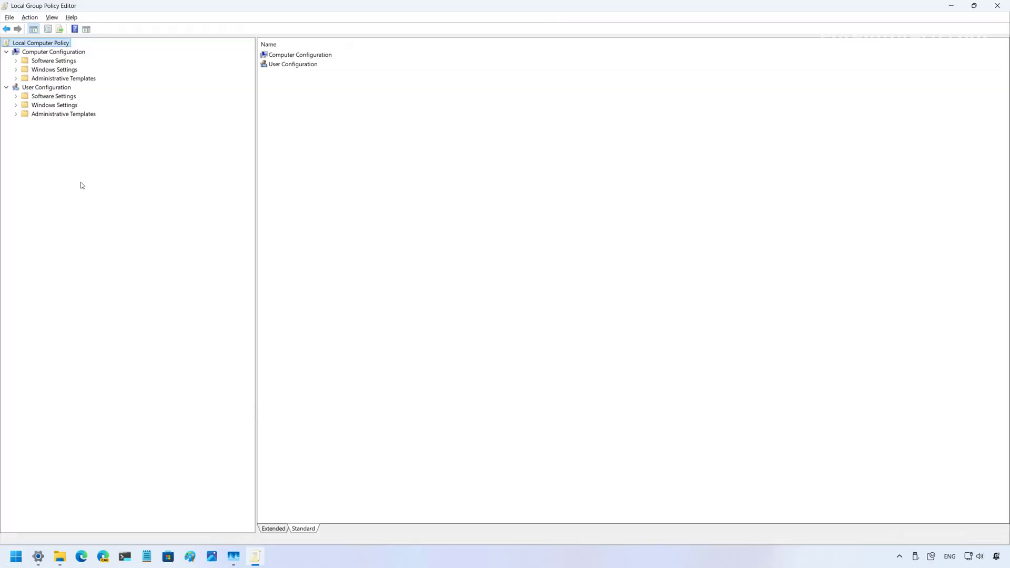
left_click(53, 52)
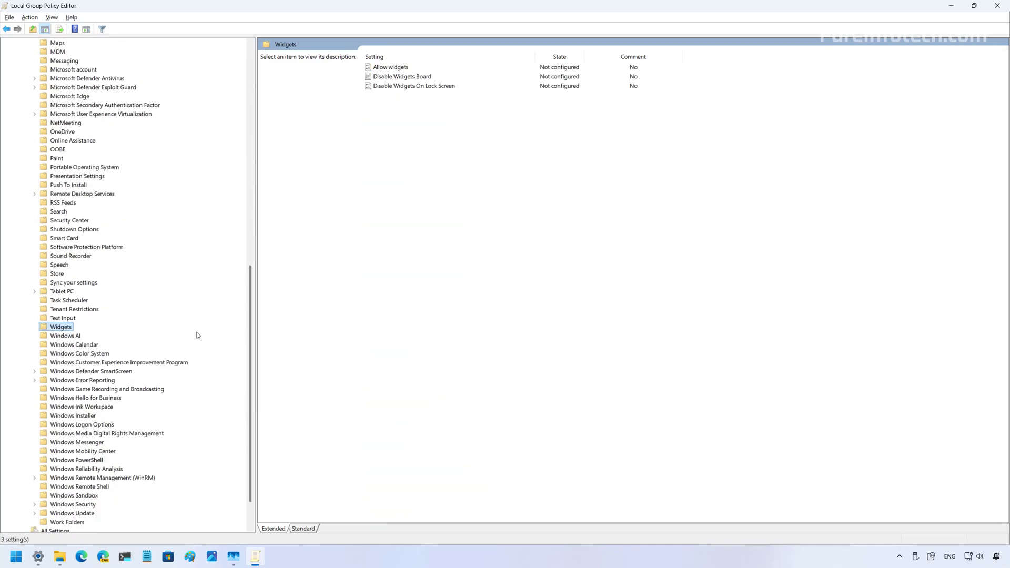
left_click(414, 86)
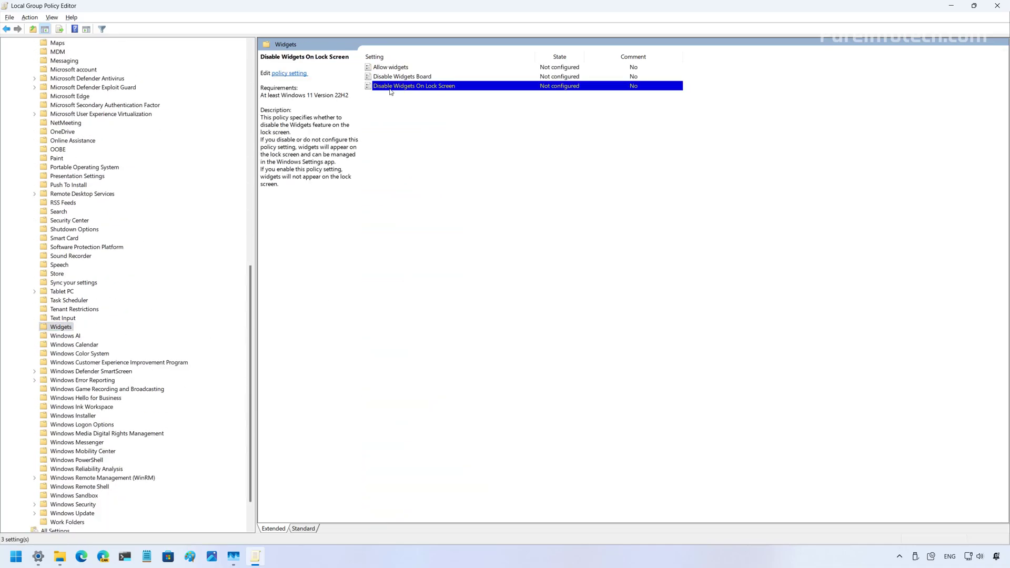
- Set the Disable Widgets On Lock Screen policy to Enabled and confirm
double_click(414, 85)
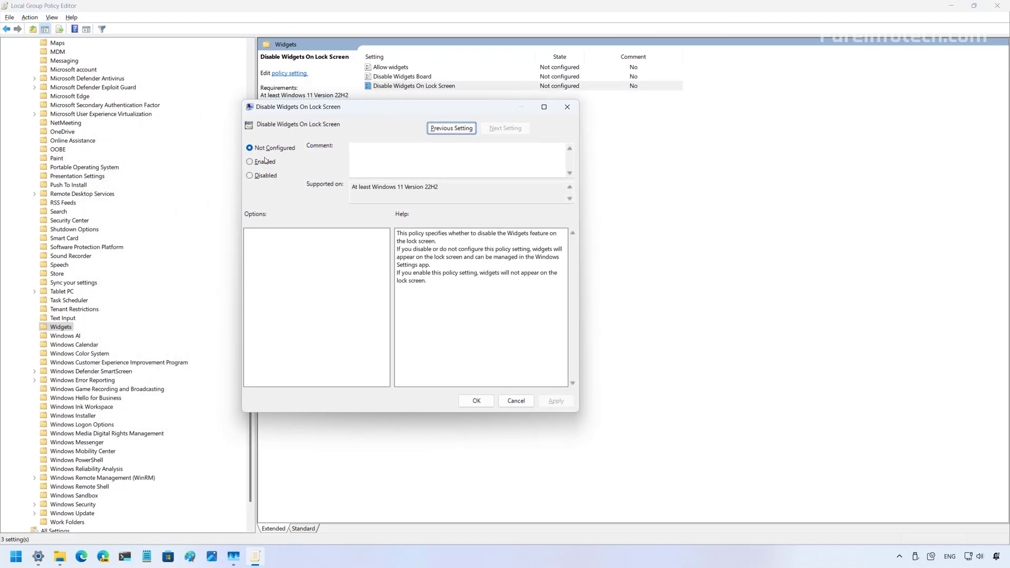
left_click(249, 161)
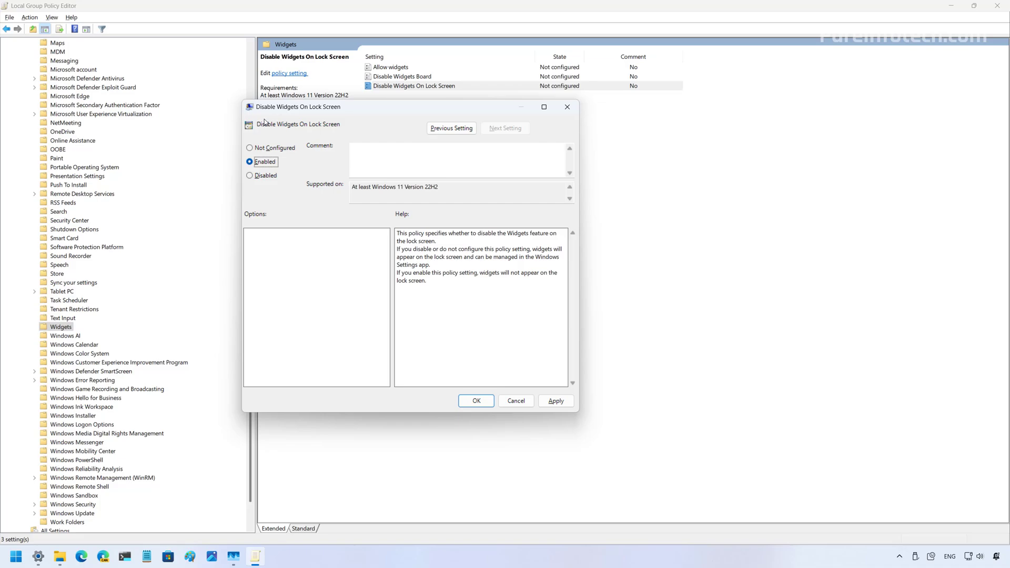
left_click(515, 400)
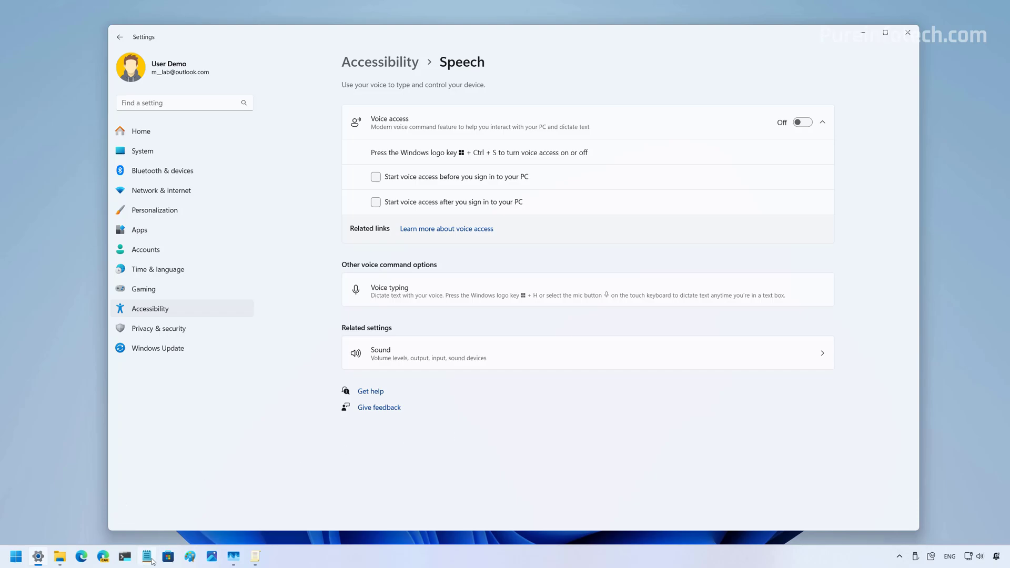
- Launch File Explorer from the taskbar over the Accessibility Text size page
left_click(146, 556)
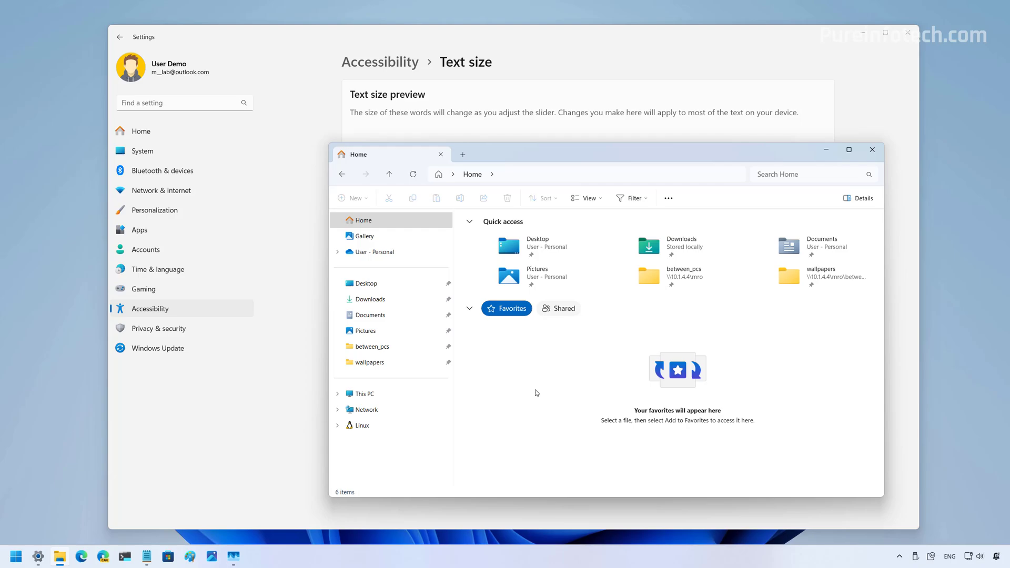
- Close the File Explorer window and then the Settings window, leaving the desktop
left_click(872, 150)
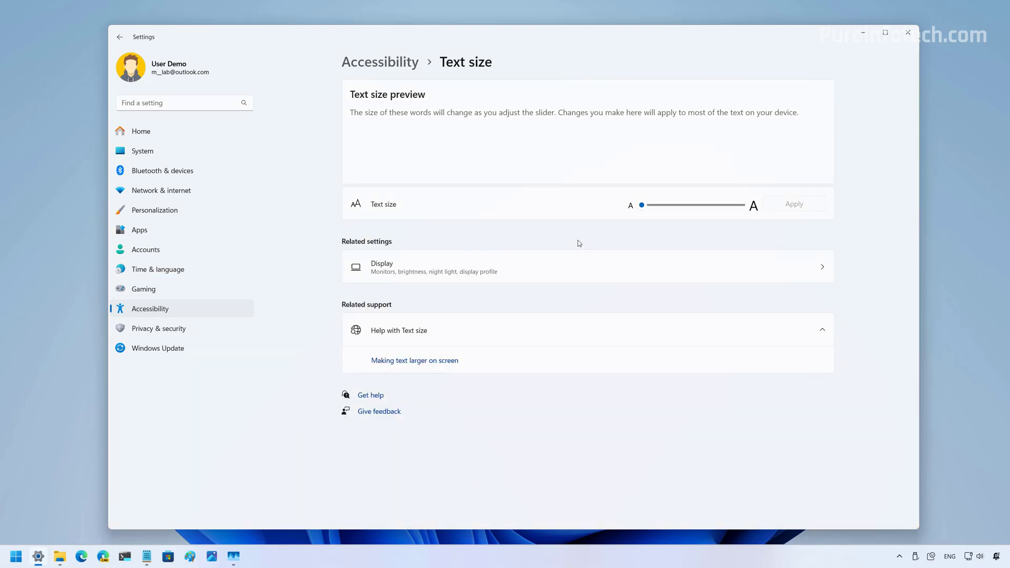
left_click(908, 32)
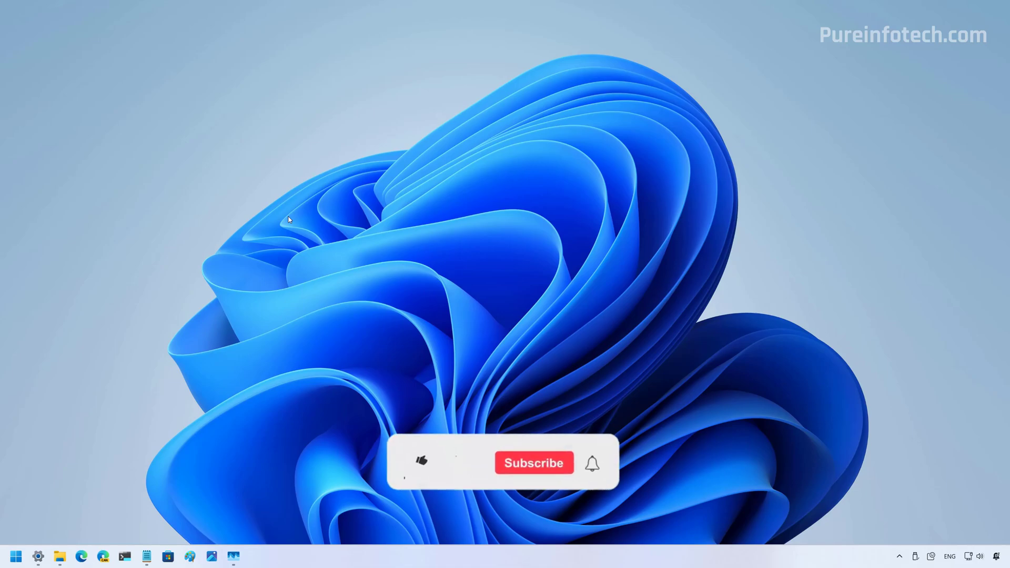
left_click(421, 462)
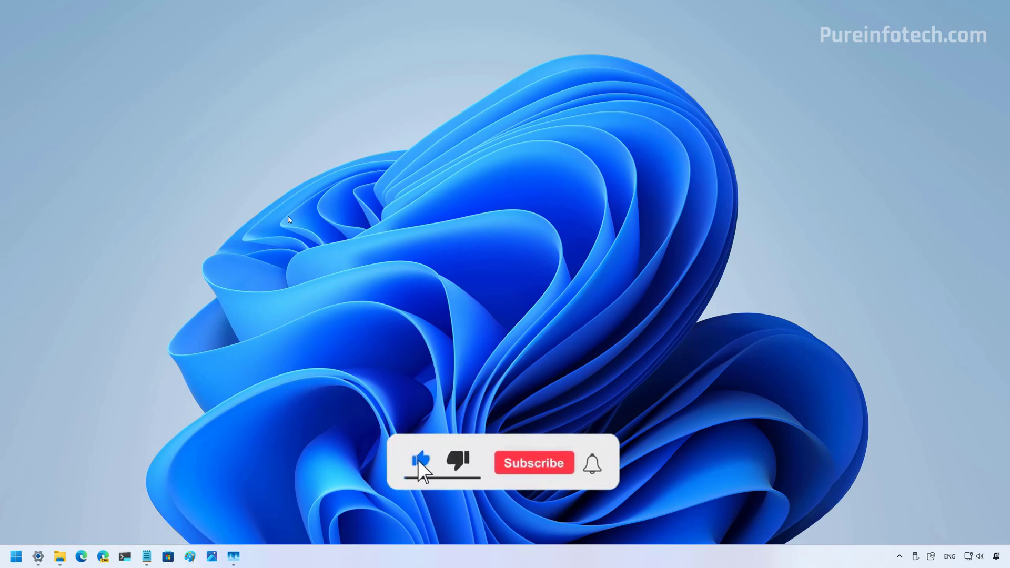
left_click(533, 463)
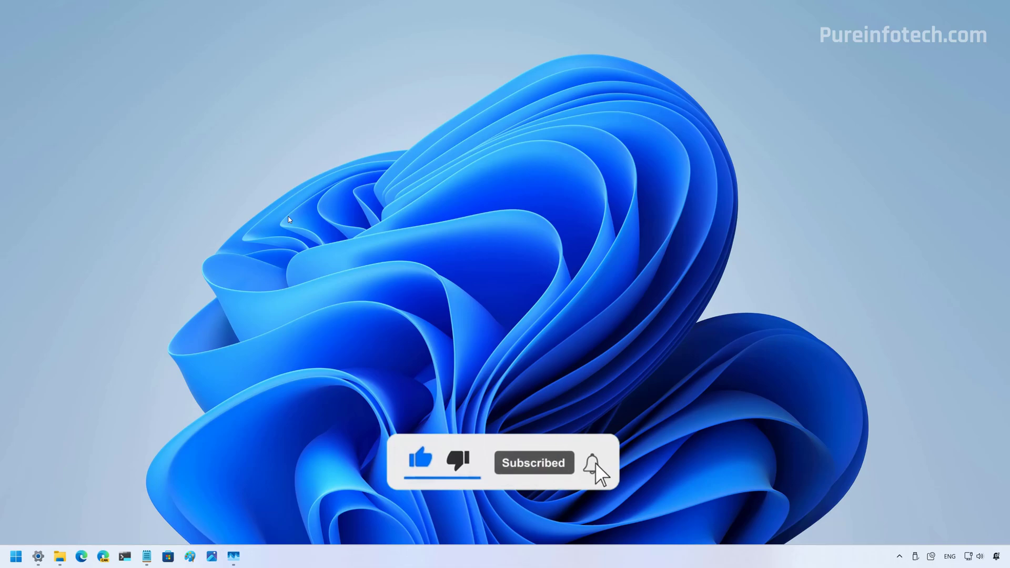